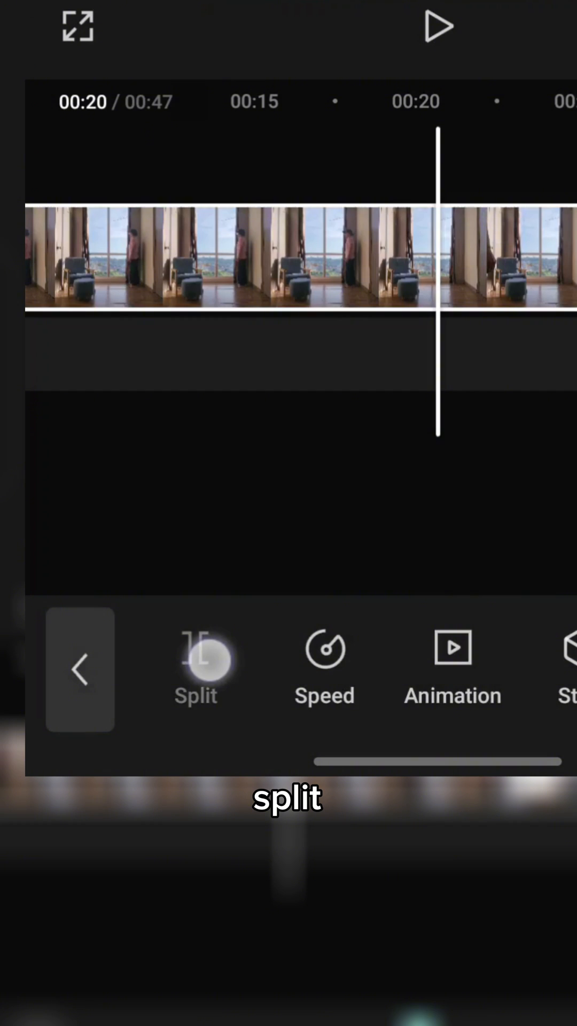
Step: Cut the long footage in two at the playhead so the parts stack on separate tracks
click(197, 654)
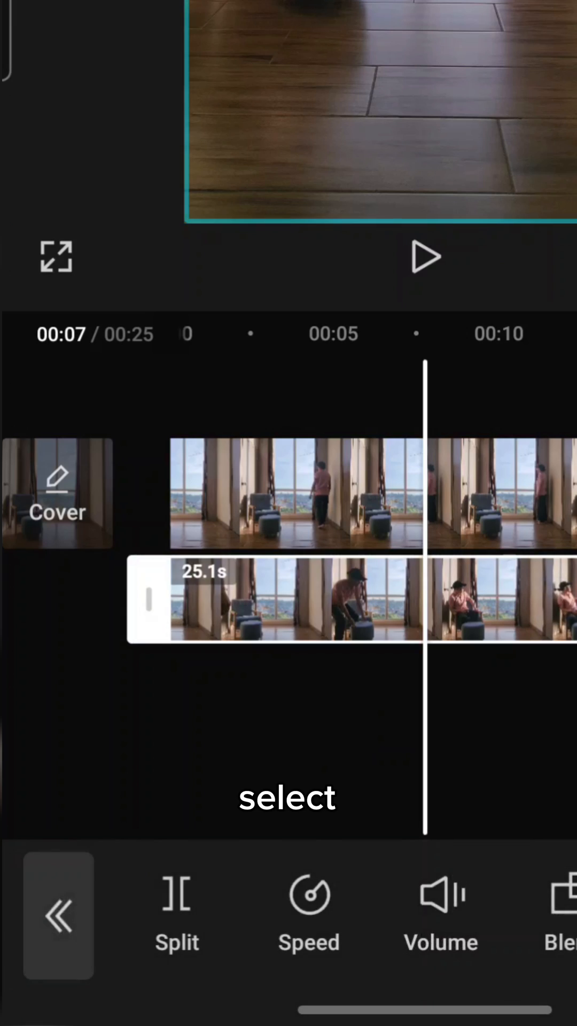
Step: Apply the Split mask preset to the 25.1-second lower overlay clip
click(177, 910)
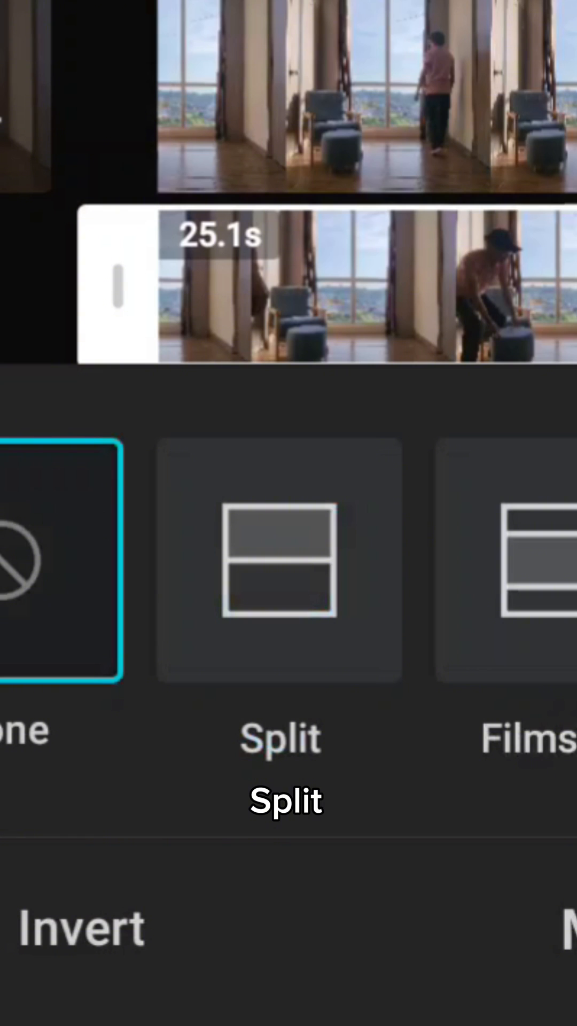
key(Back)
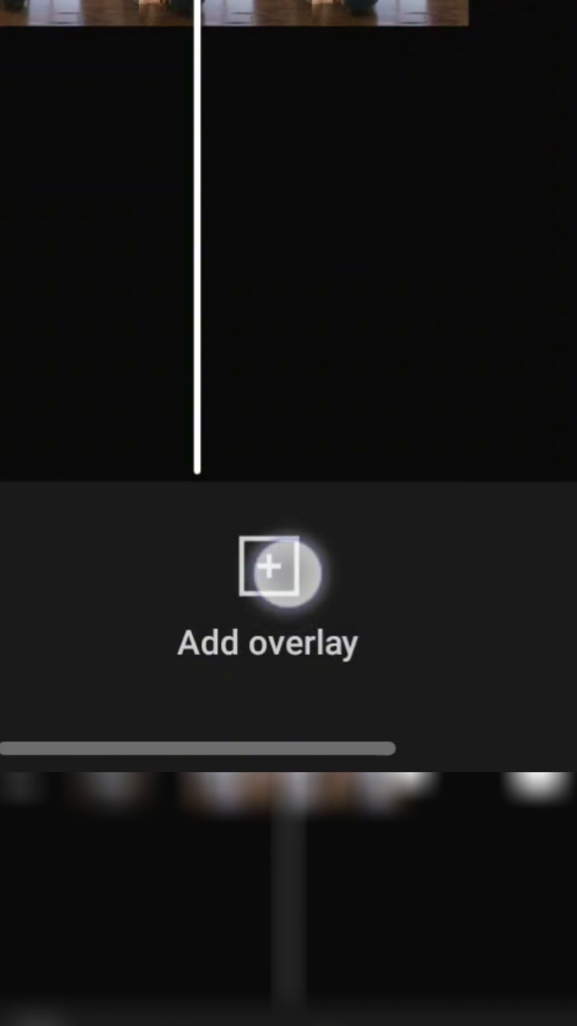
Step: Add the 20.7-second clip as a third overlay layer and begin a Customized cutout over the standing figure
click(269, 585)
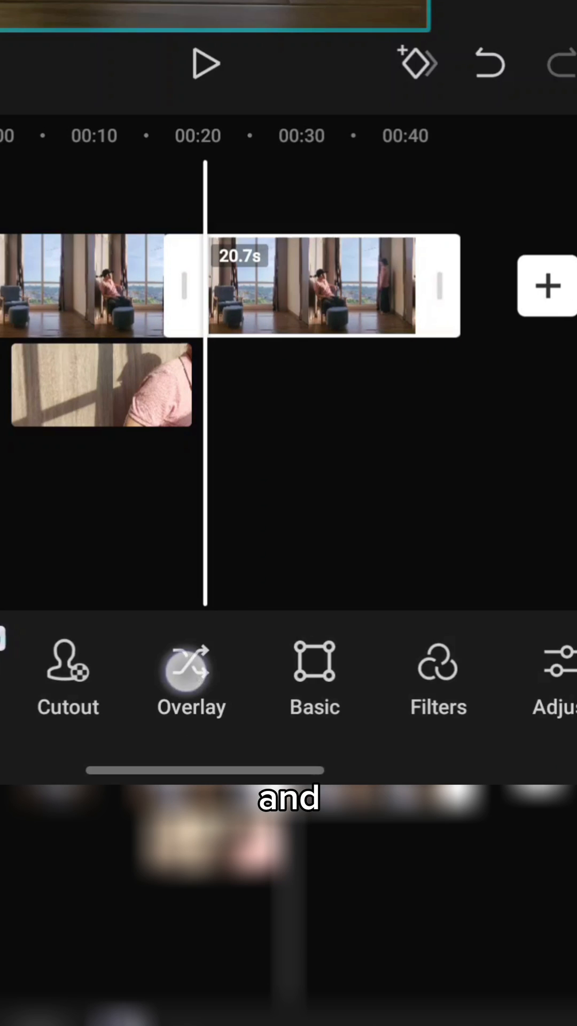
click(190, 678)
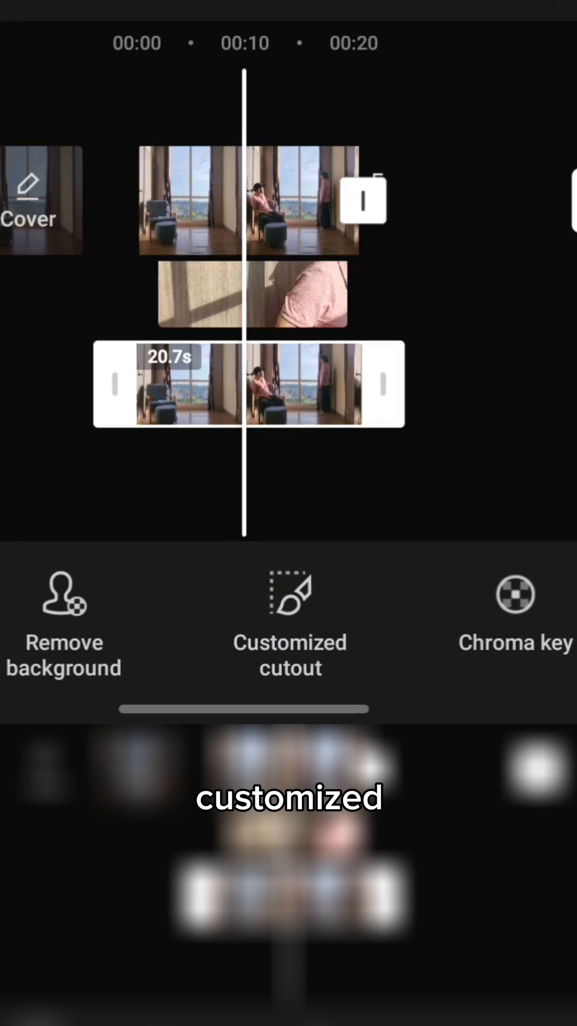
click(290, 622)
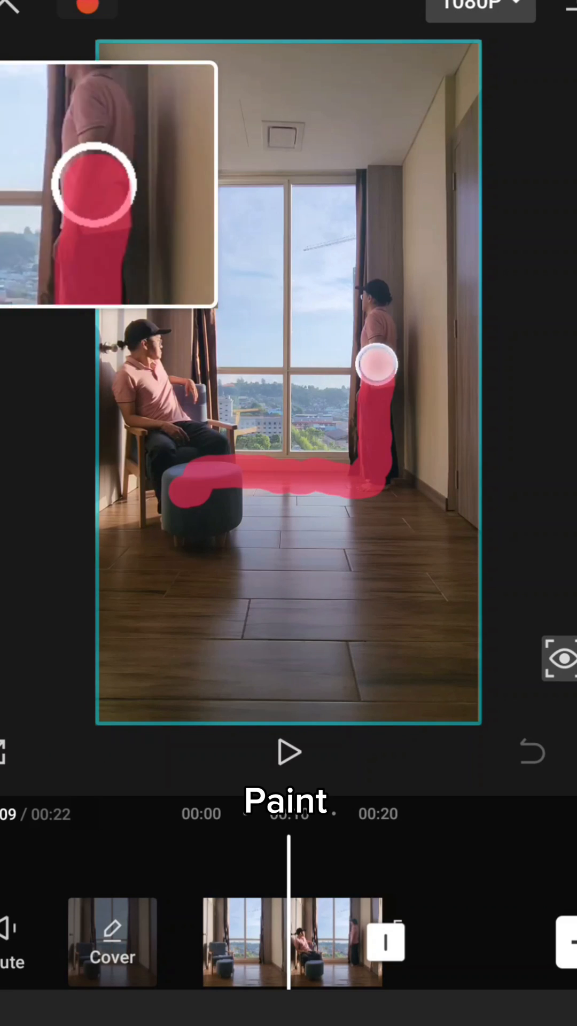